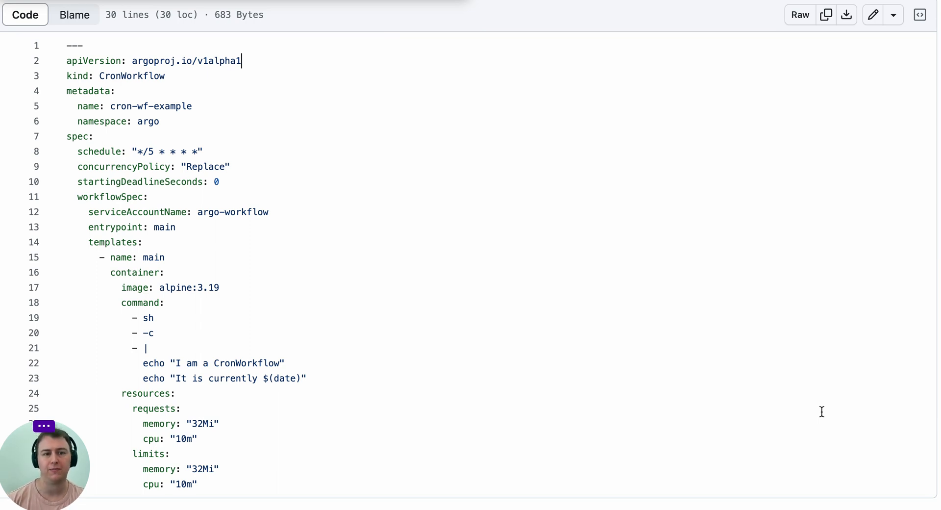
mouse_move(63, 130)
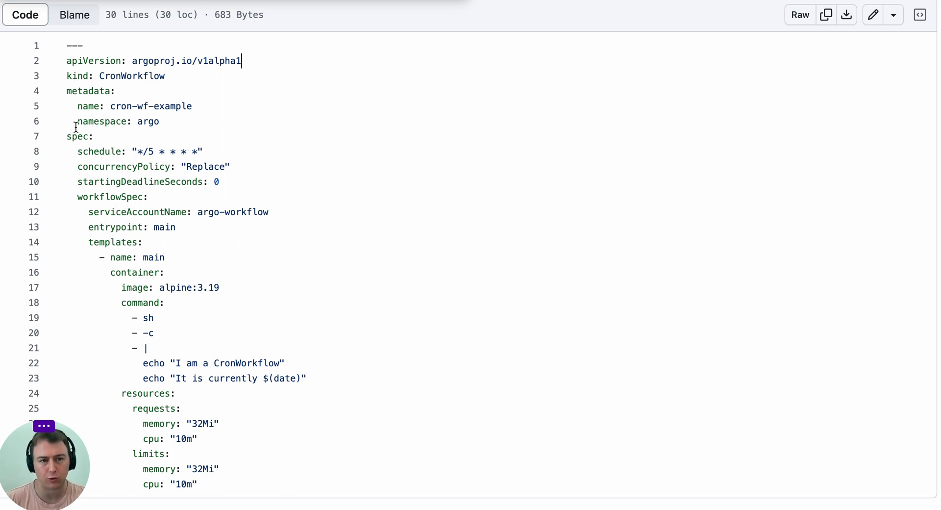
mouse_move(69, 190)
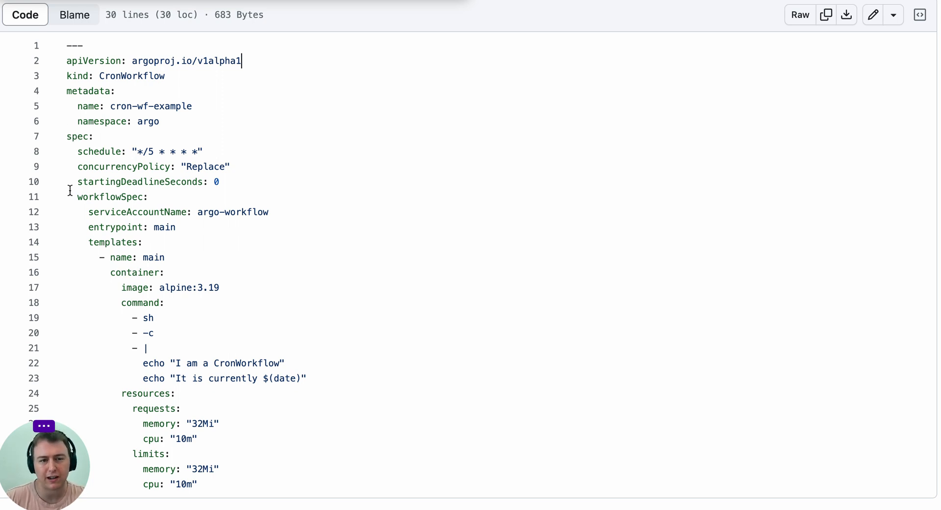
mouse_move(79, 152)
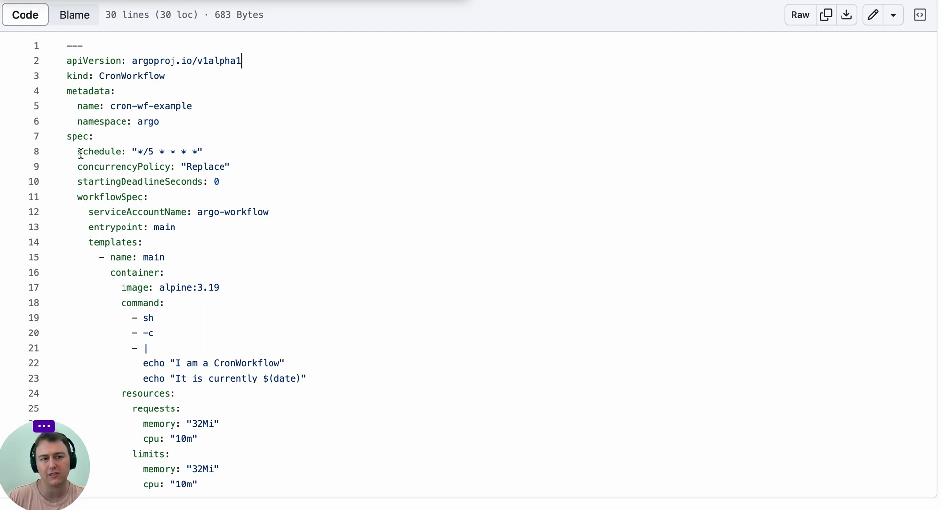
mouse_move(94, 159)
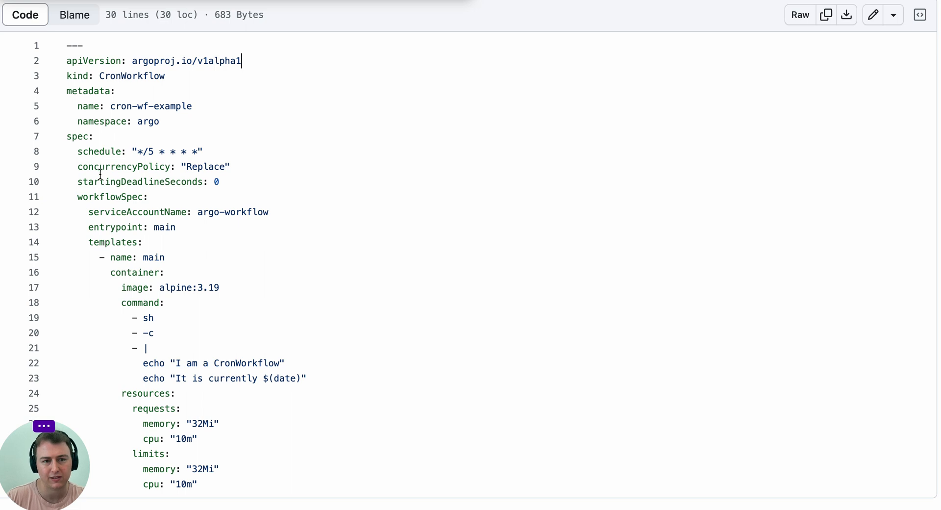
mouse_move(71, 197)
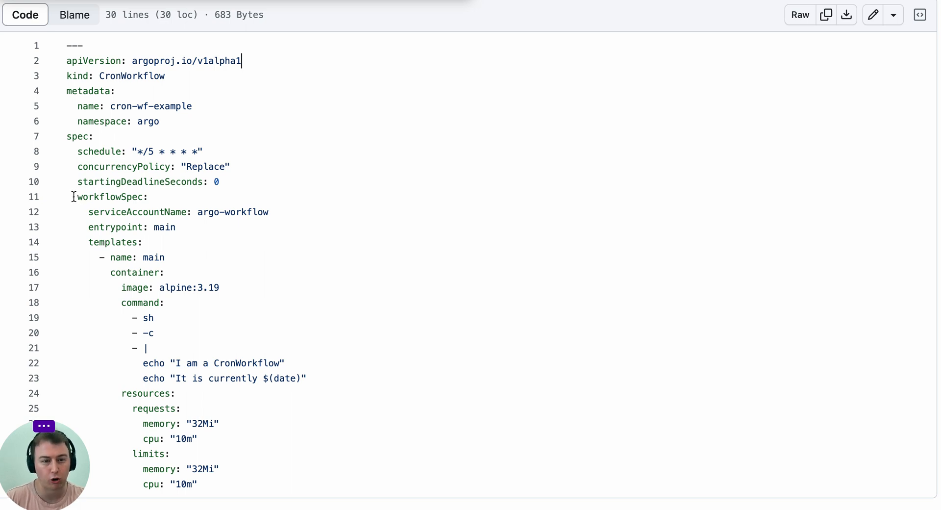
mouse_move(370, 454)
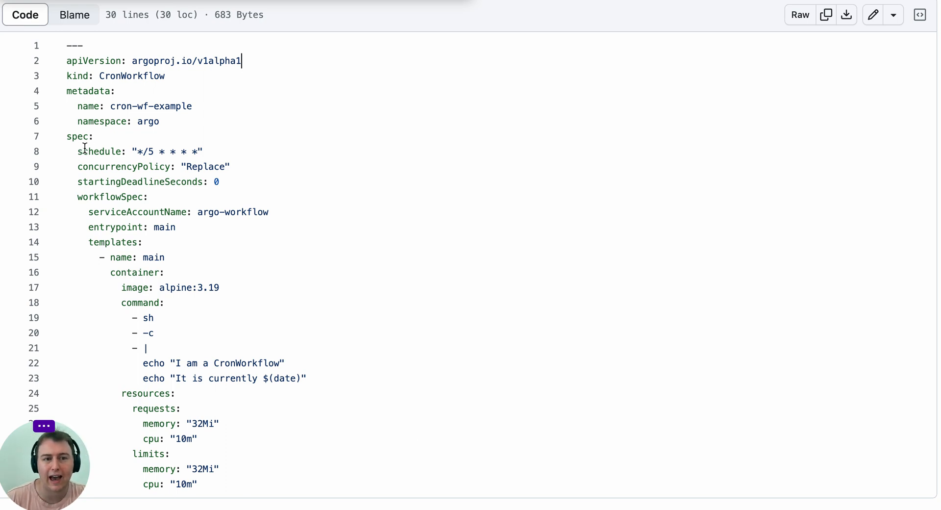
mouse_move(519, 131)
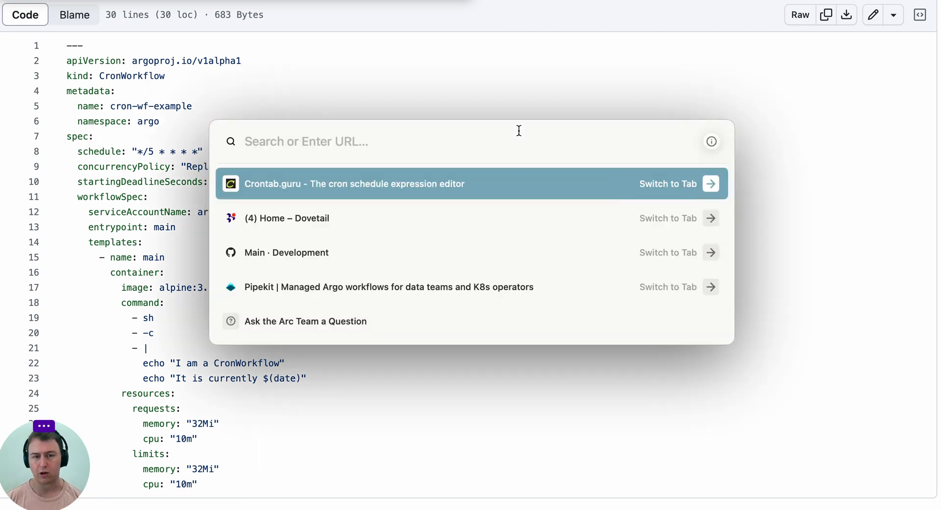
Switch to the already open Crontab.guru page from the Arc tab switcher.
click(354, 183)
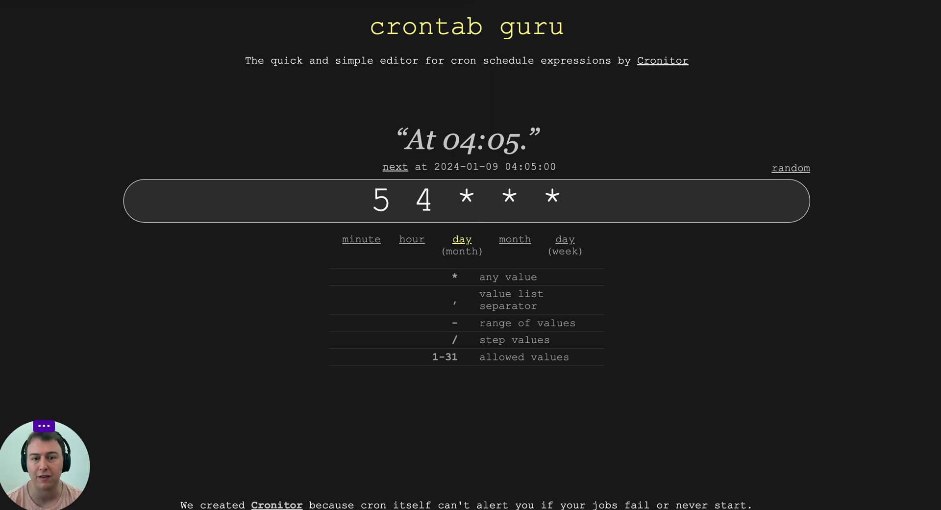
mouse_move(328, 162)
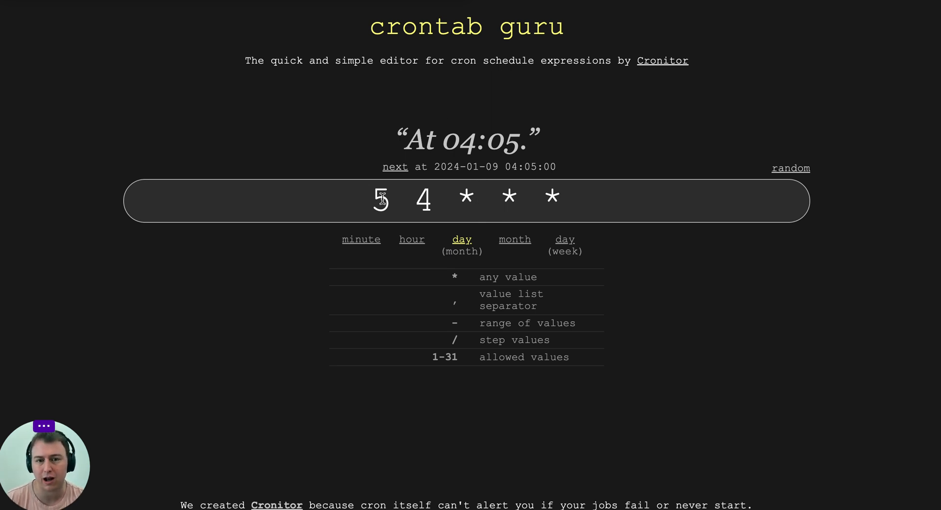
mouse_move(425, 197)
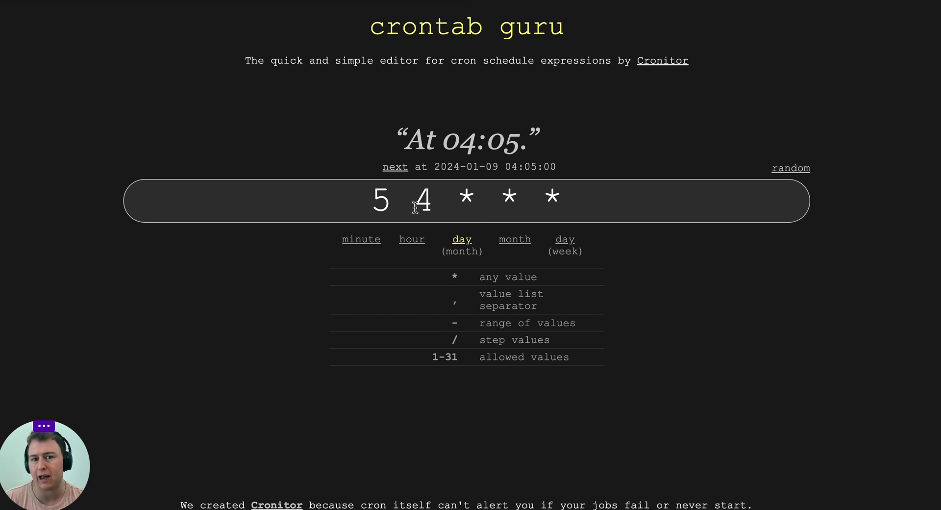
click(423, 200)
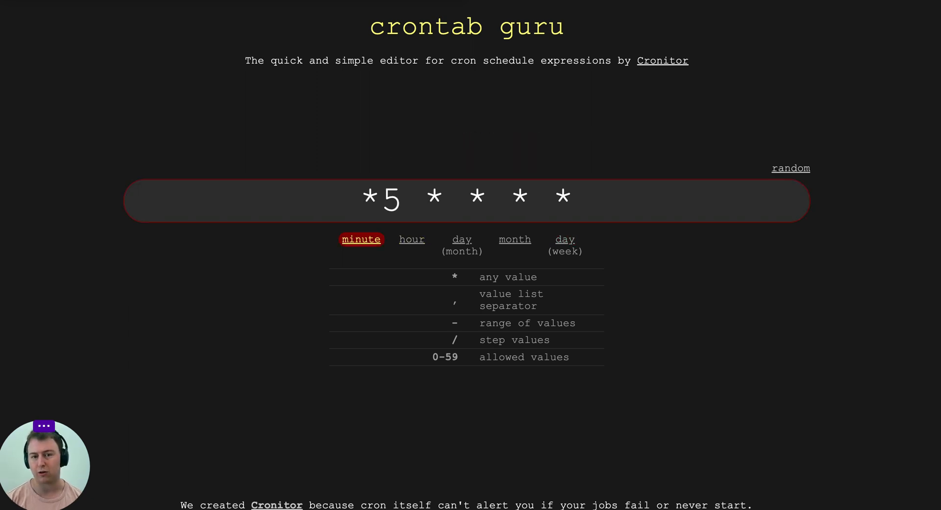
Edit the cron expression to */5 * * * * so it reads 'At every 5th minute.'.
text(/)
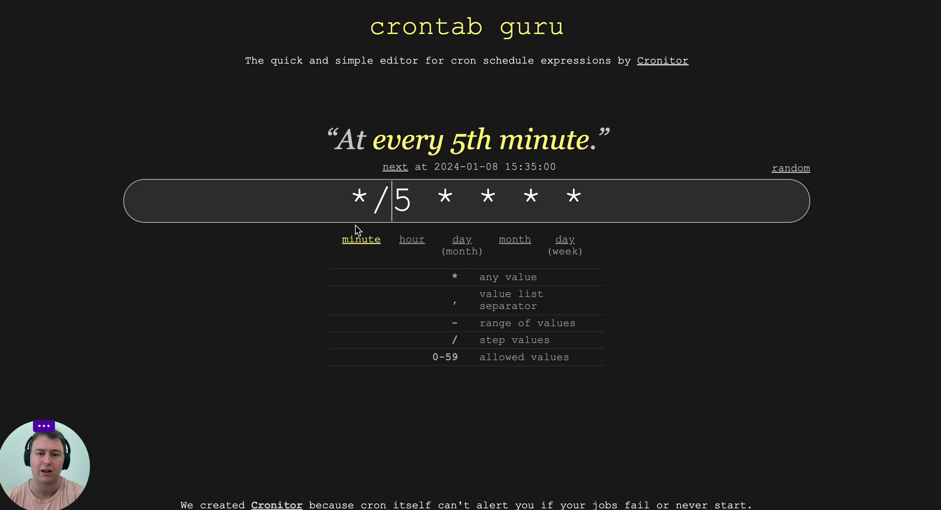
mouse_move(297, 187)
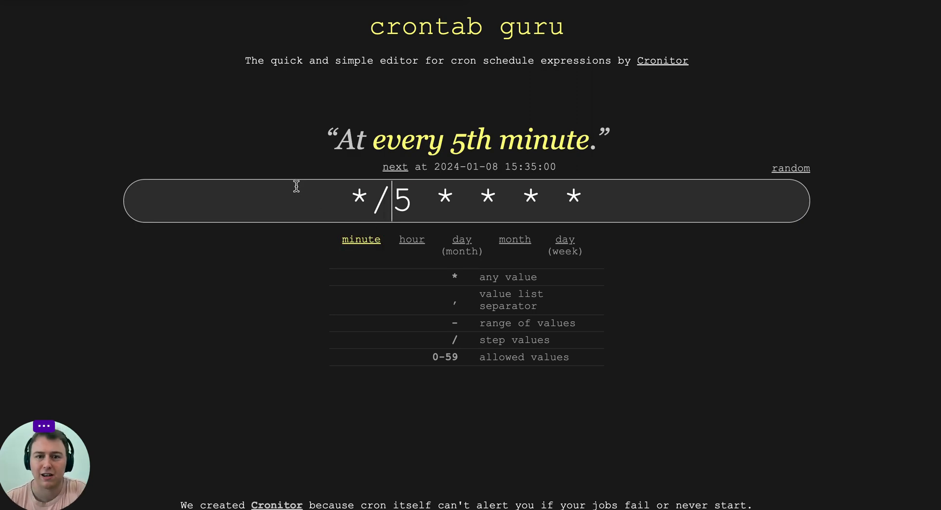
mouse_move(253, 134)
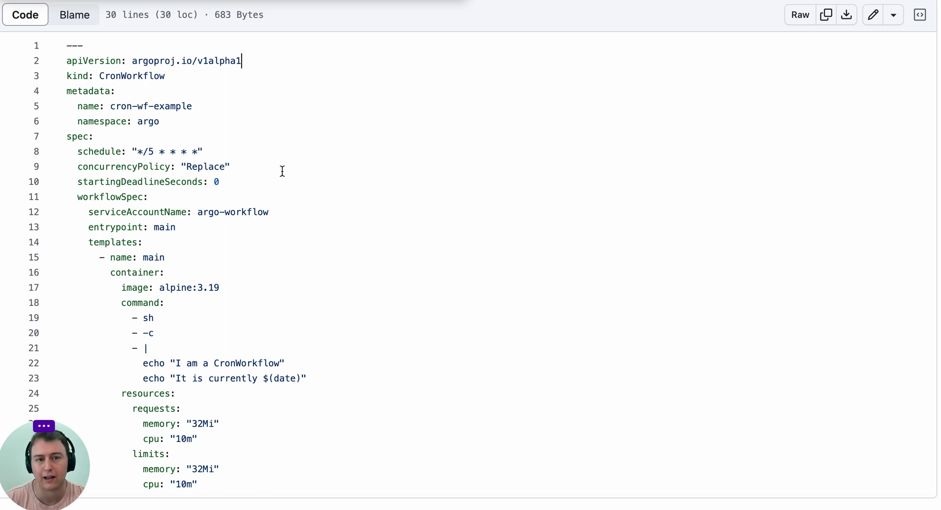
mouse_move(368, 181)
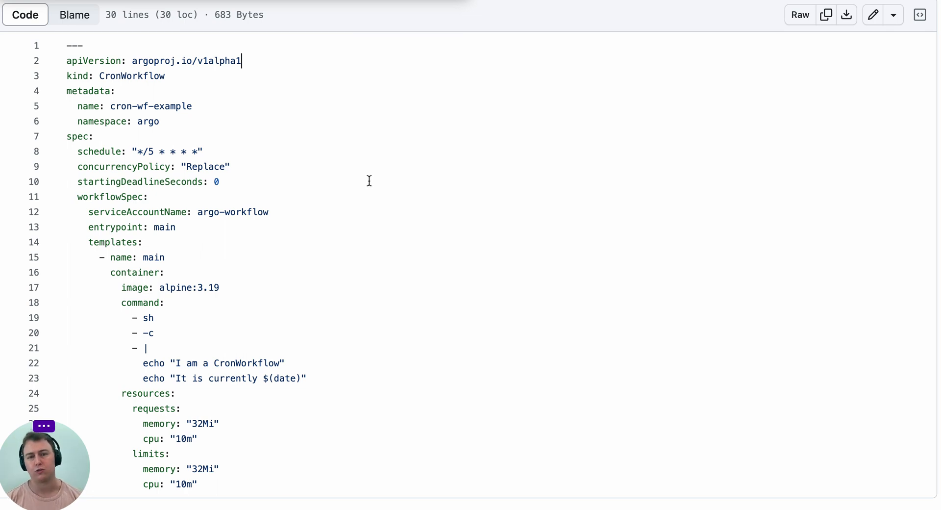